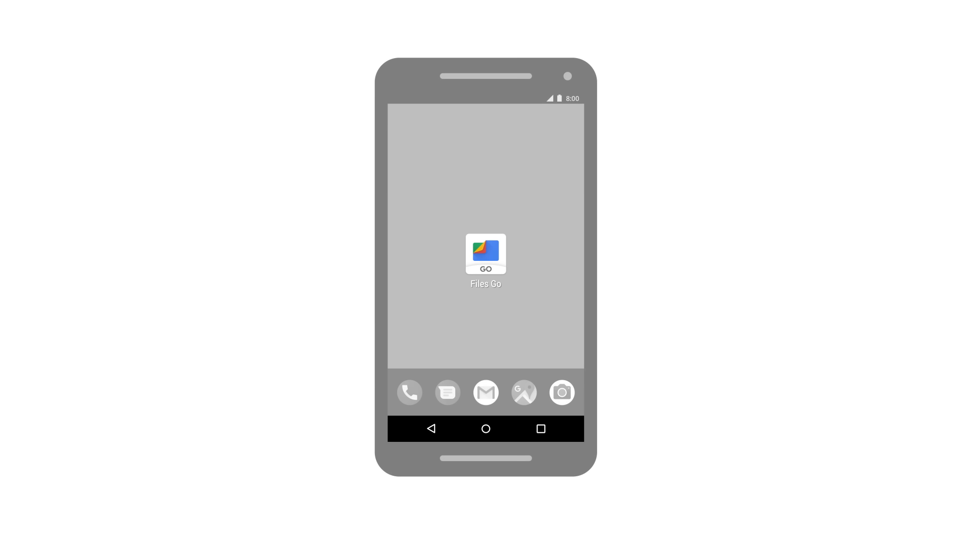
Step: Review the 82 selected duplicate files to free 652 MB, then go to the Files category list
left_click(486, 254)
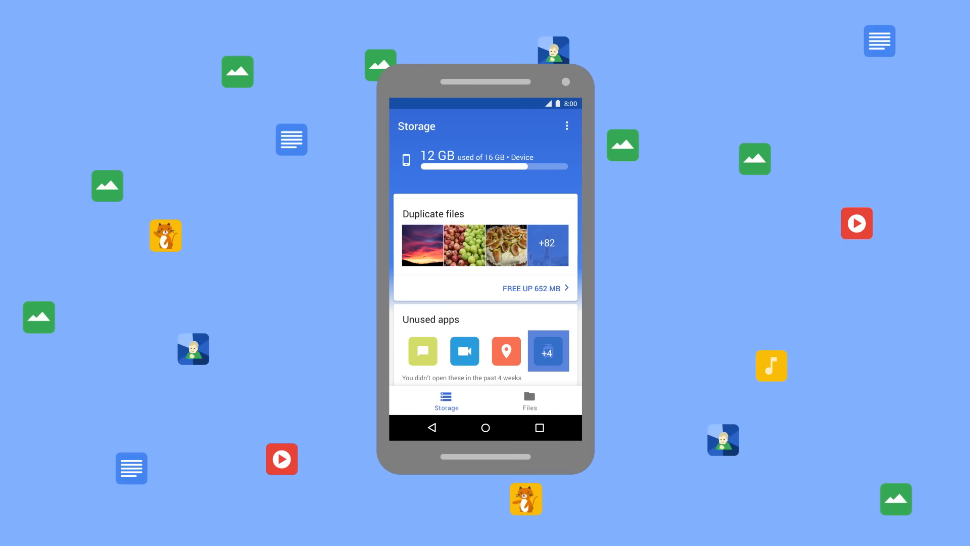
left_click(485, 248)
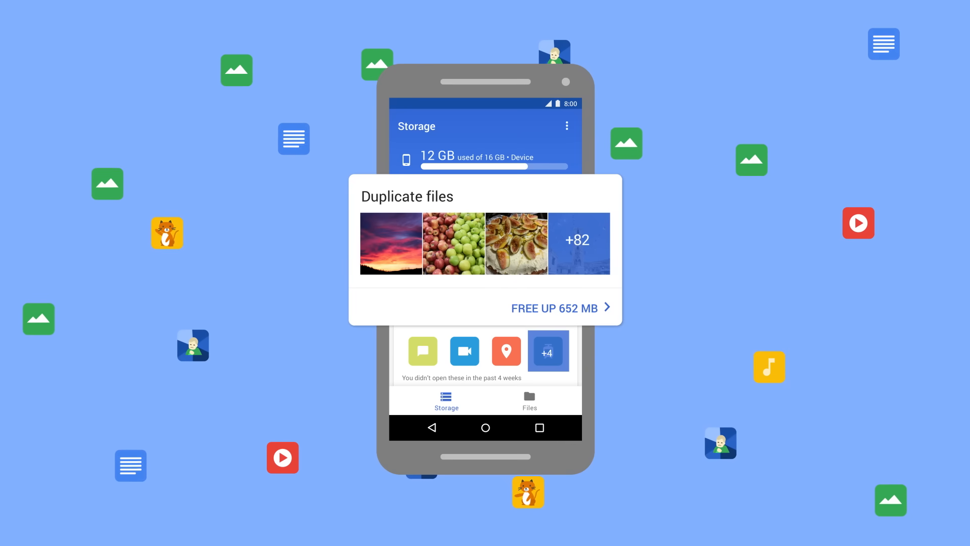
left_click(553, 307)
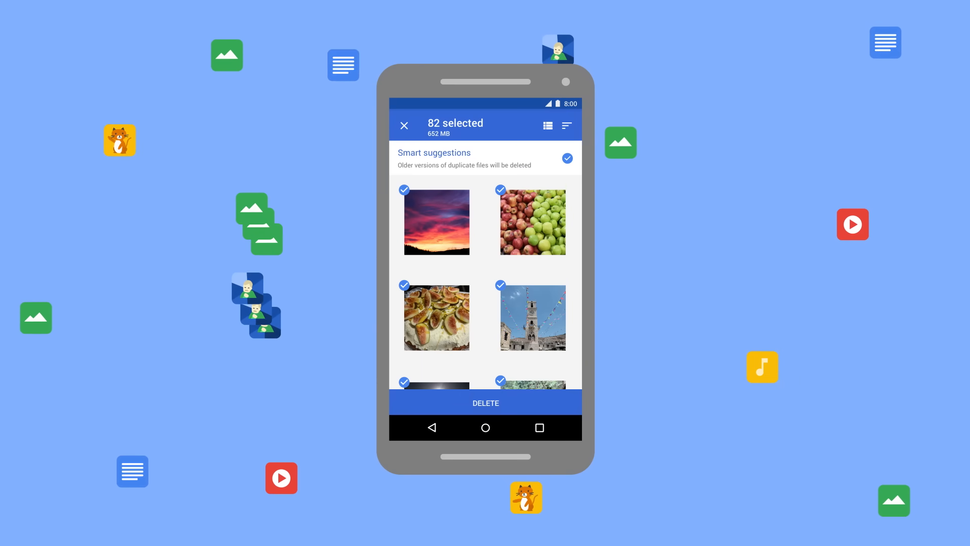
left_click(485, 403)
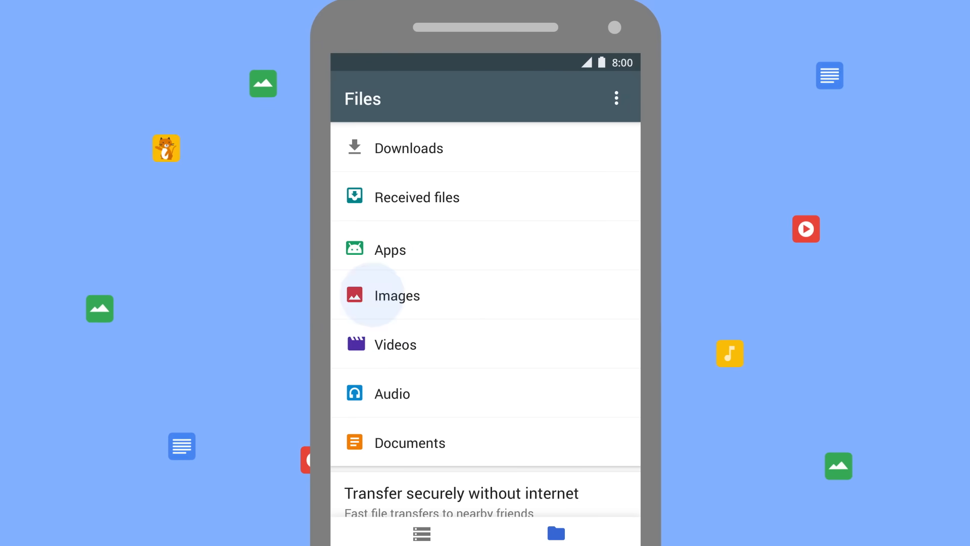
Step: Browse the Images category and filter to photos taken with the Camera
left_click(396, 295)
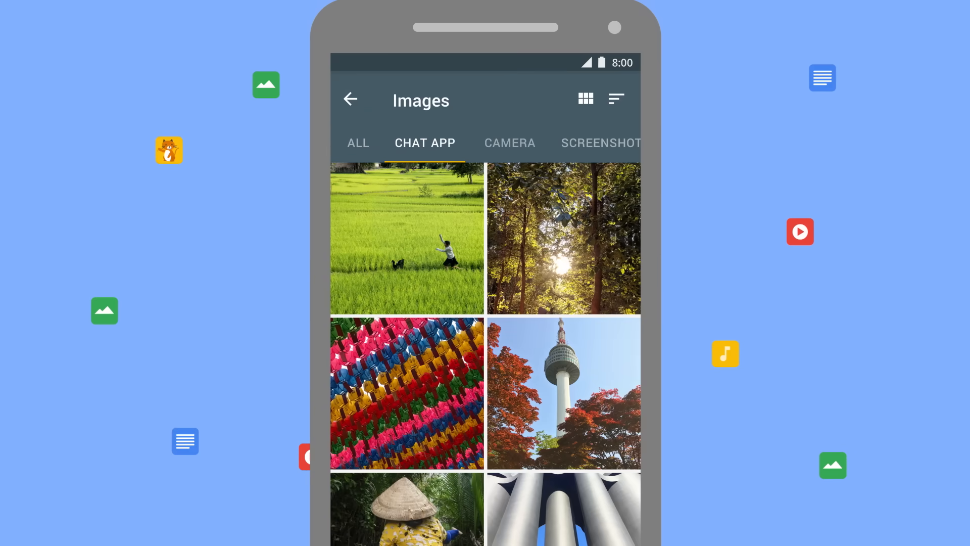
left_click(509, 142)
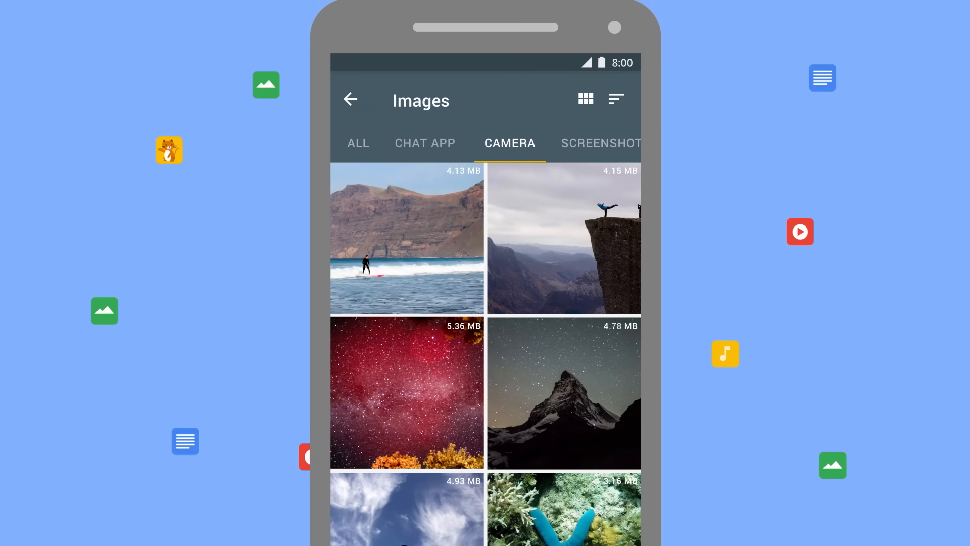